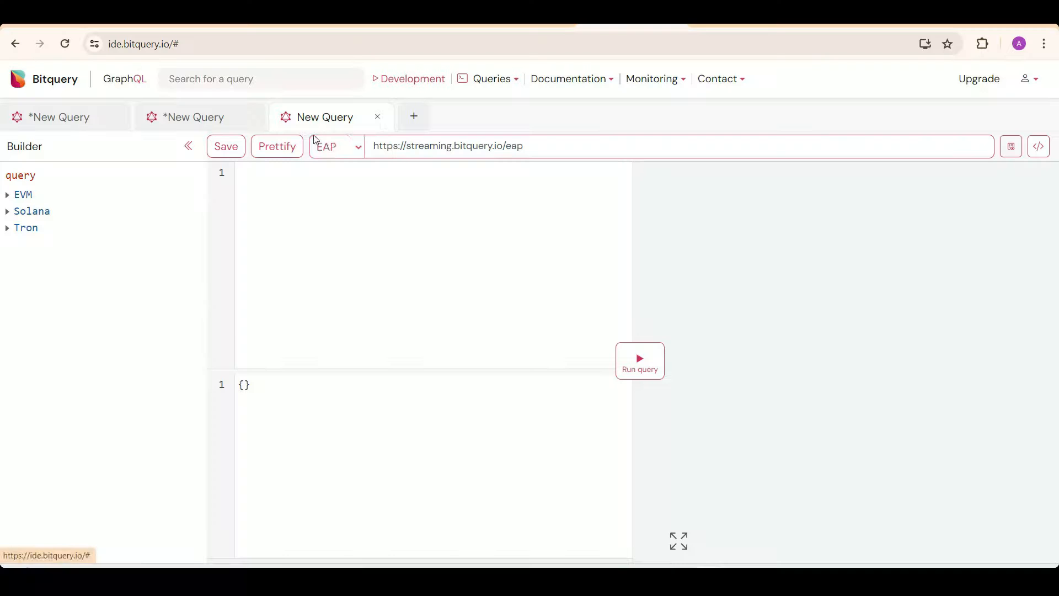
mouse_move(347, 200)
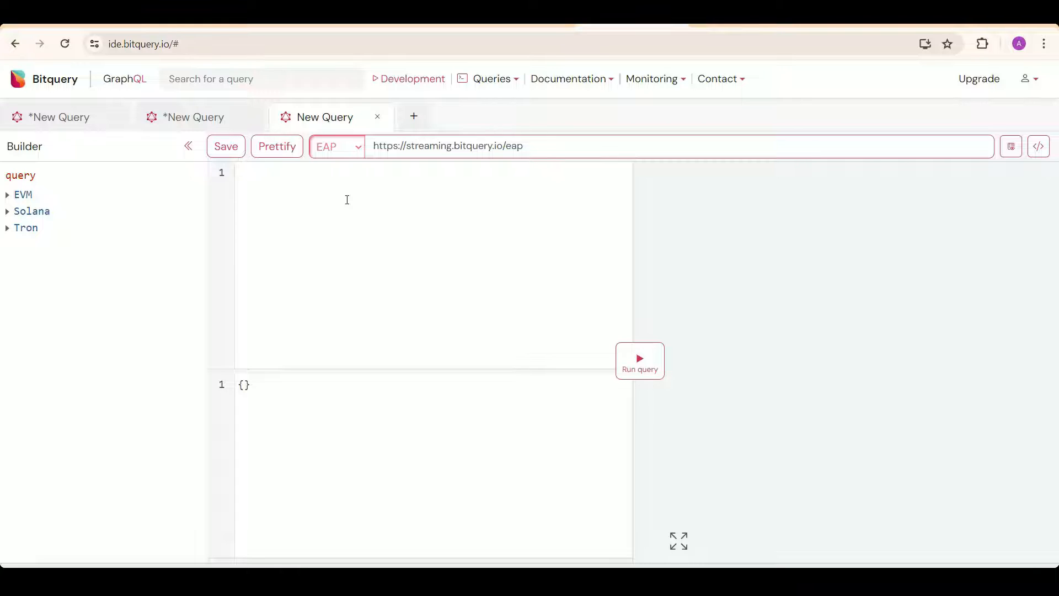
Run a Solana instructions query counting methods for the Raydium program address
left_click(61, 376)
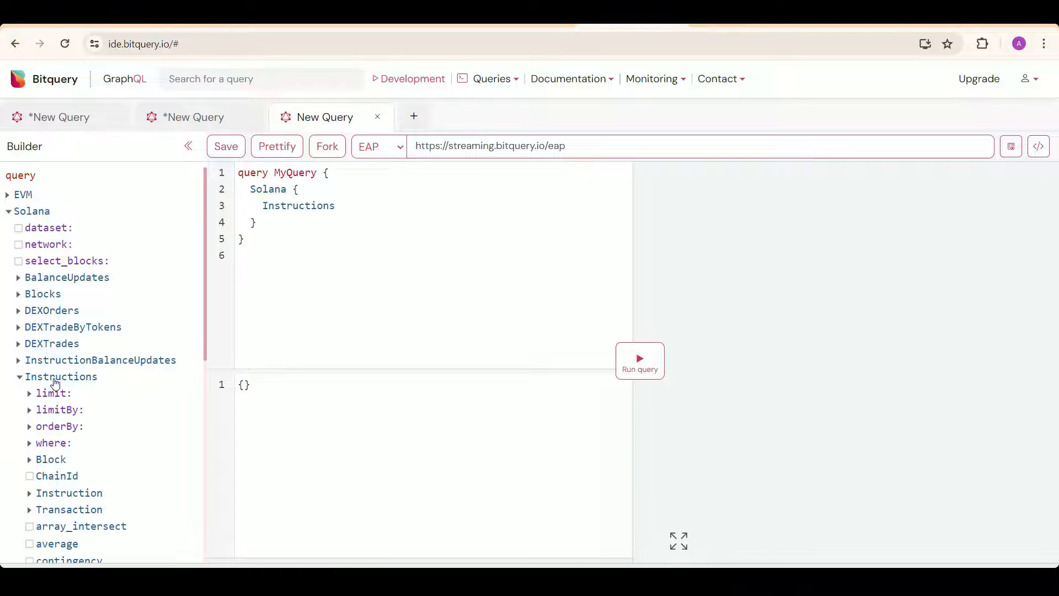
left_click(54, 442)
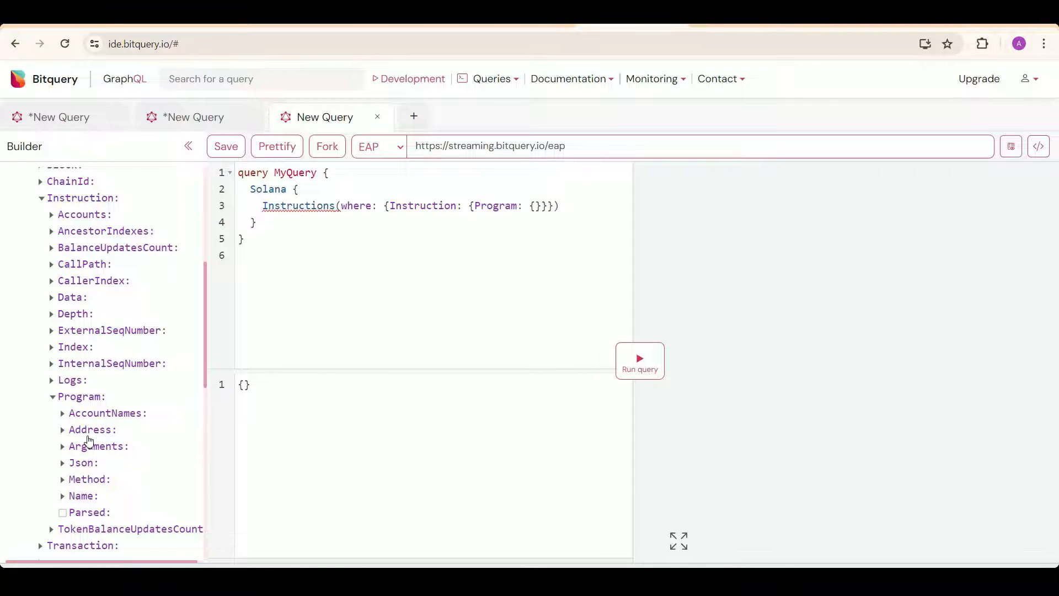
left_click(93, 429)
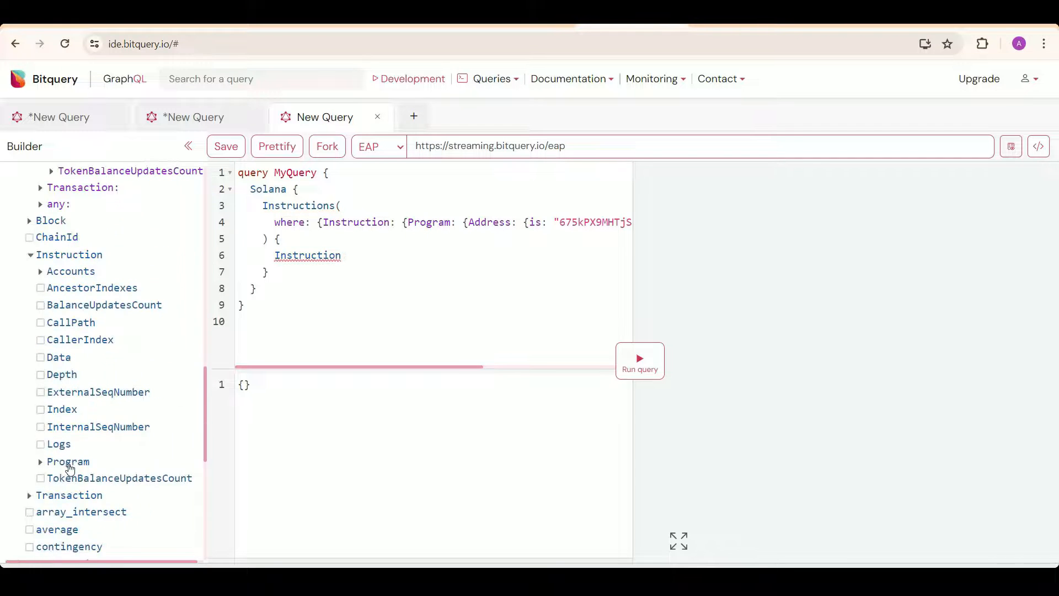
left_click(69, 461)
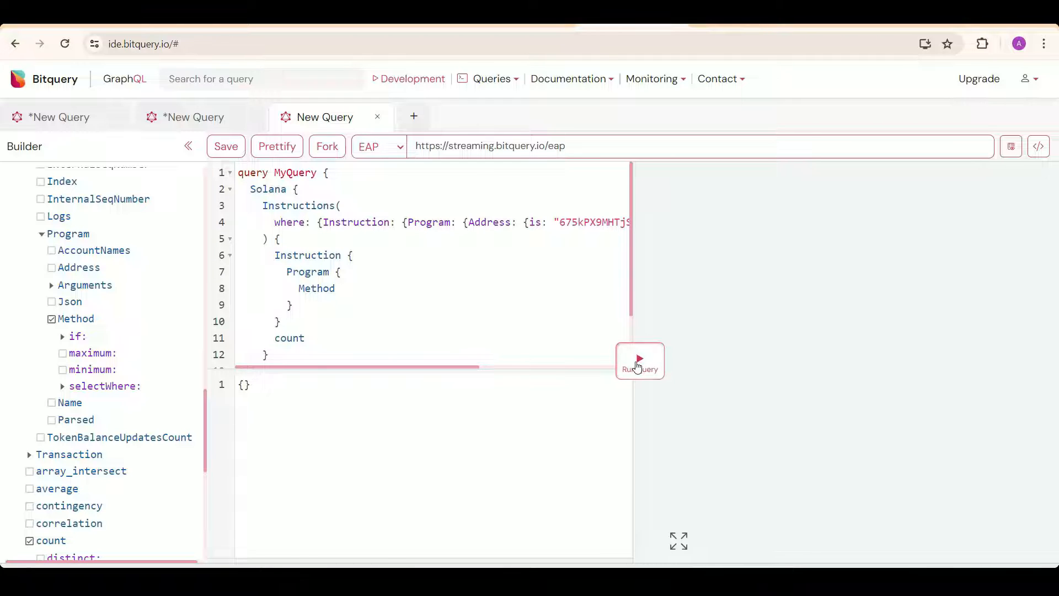
left_click(638, 360)
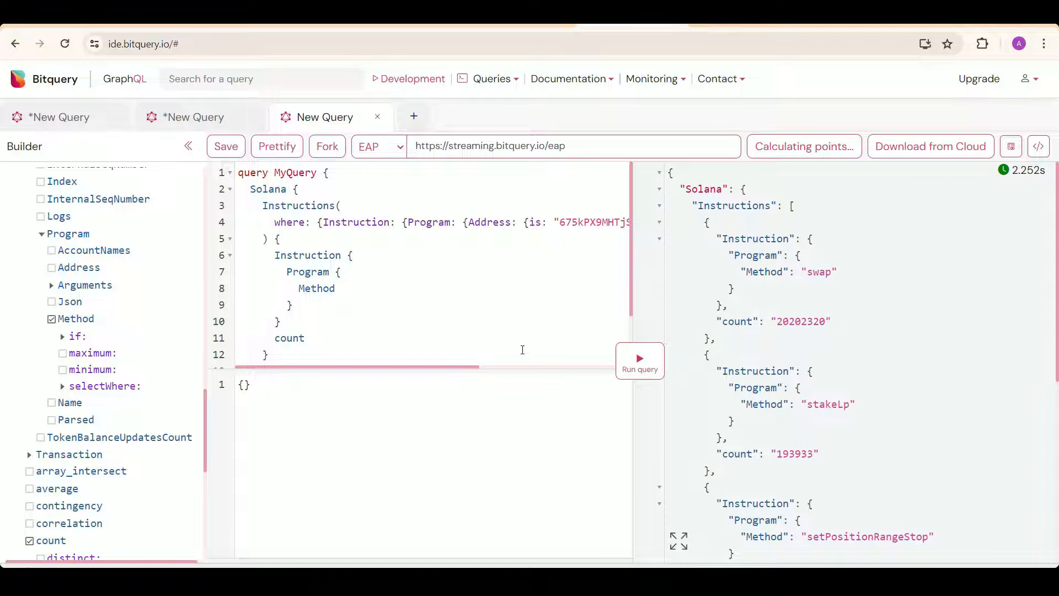
Scroll the method counts down to setPositionStopLoss and other low-count methods
scroll("down", 3)
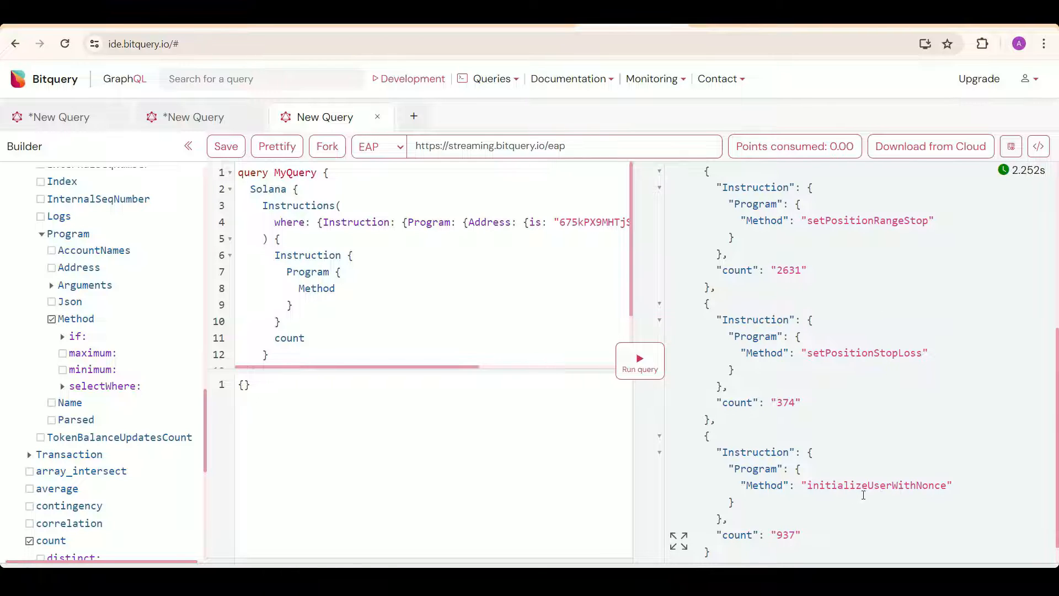
mouse_move(881, 492)
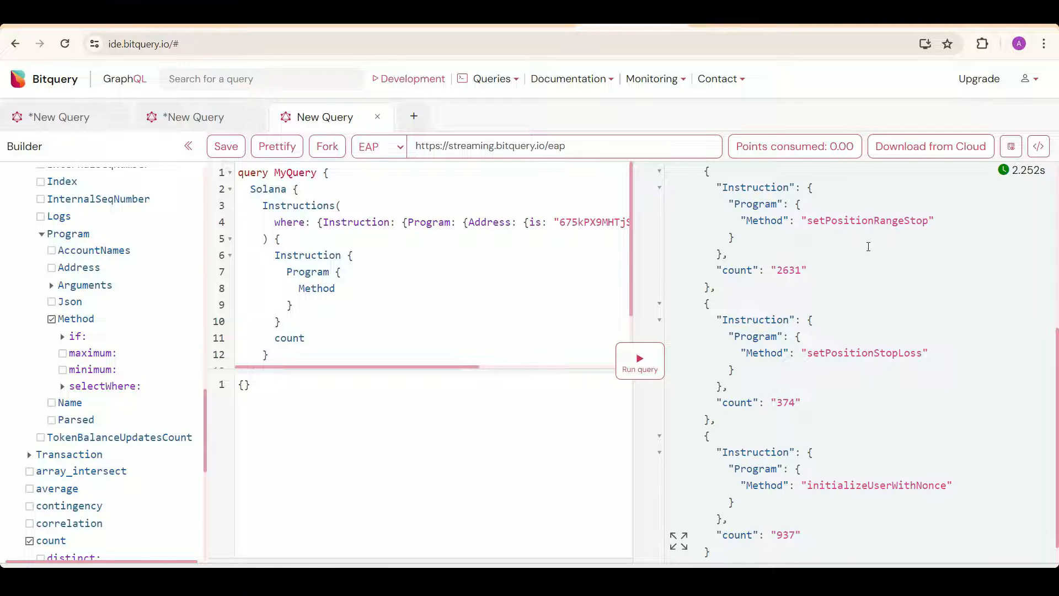
mouse_move(862, 236)
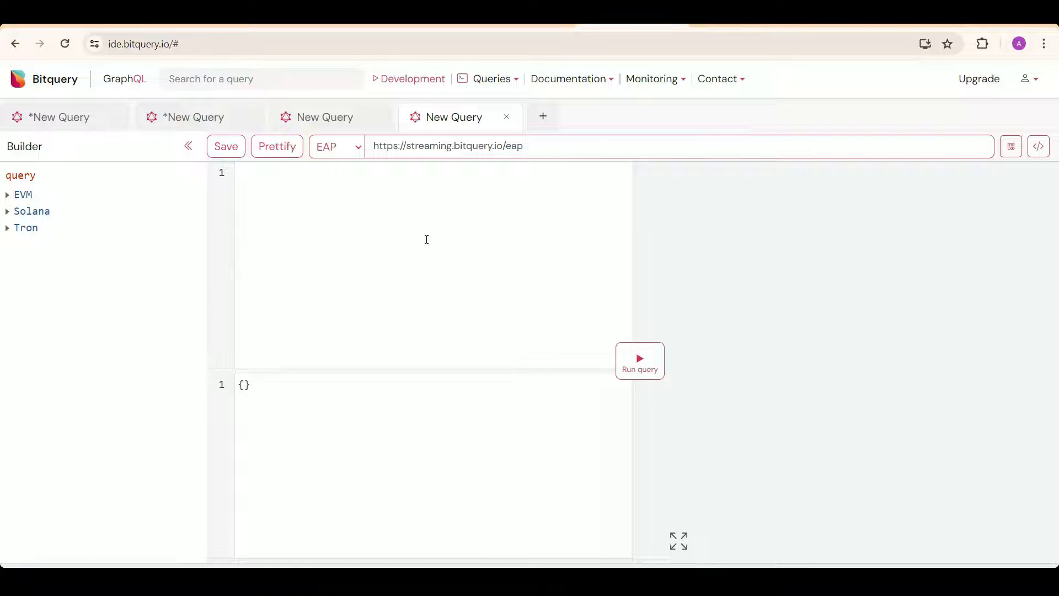
Filter Solana instructions by Raydium address, setPositionStopLoss method and successful transactions
left_click(32, 211)
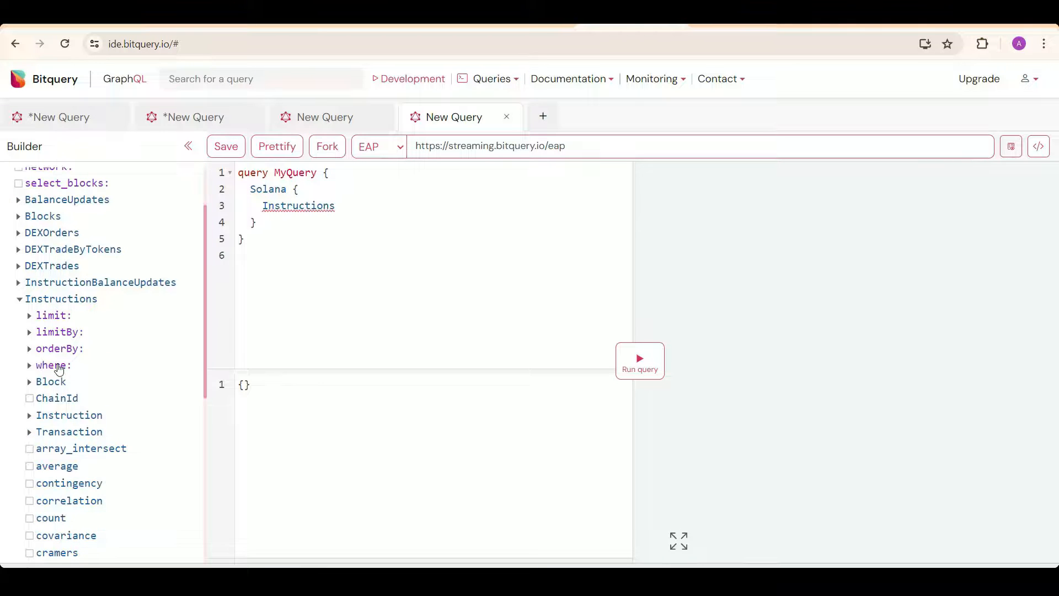
left_click(52, 364)
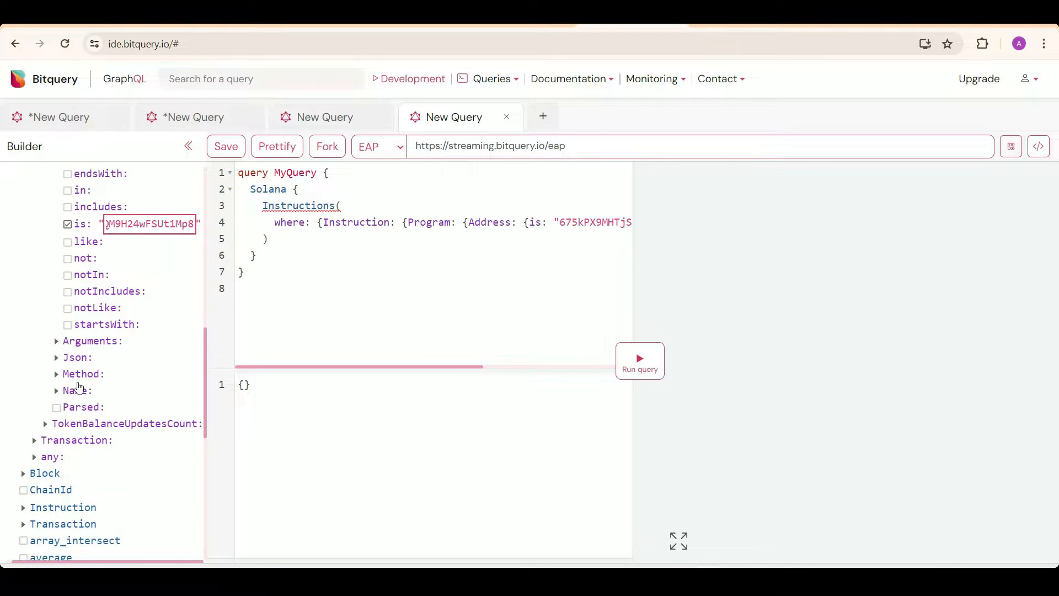
left_click(637, 360)
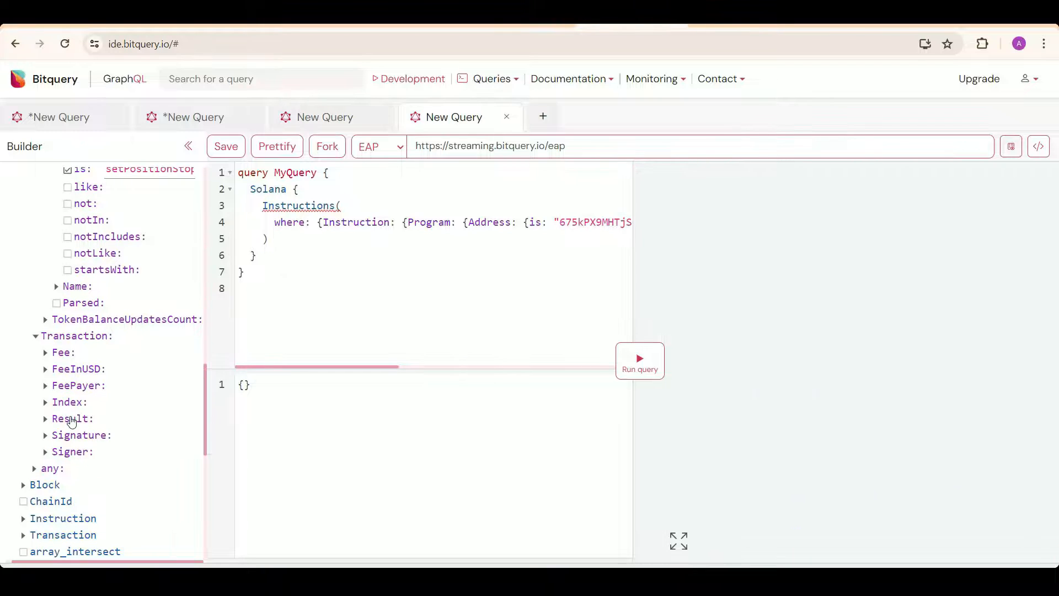
left_click(72, 418)
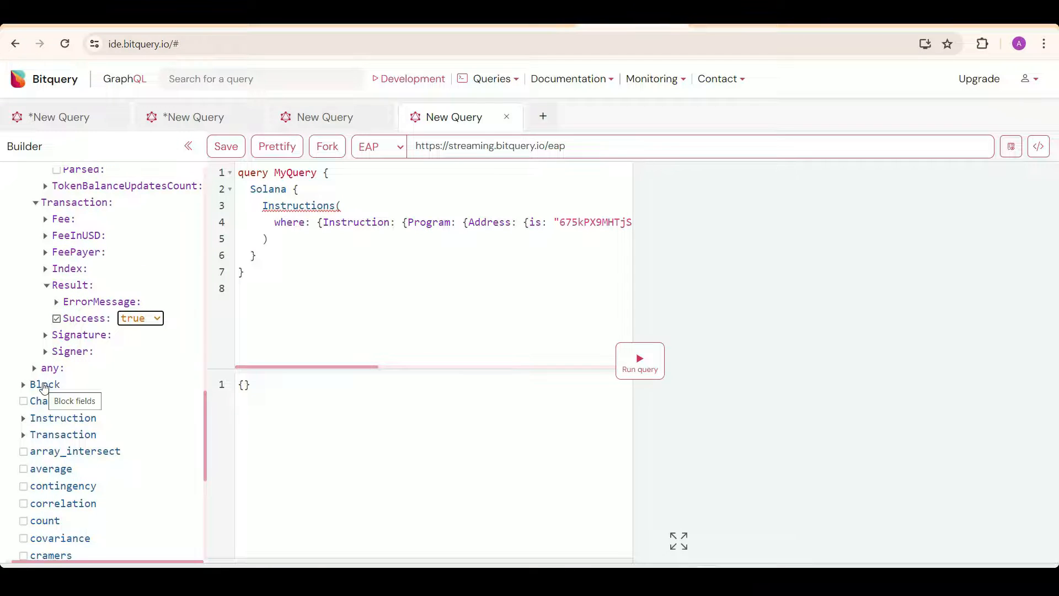
Add block fields, account addresses and writable flags, balance updates count and instruction Data
left_click(45, 384)
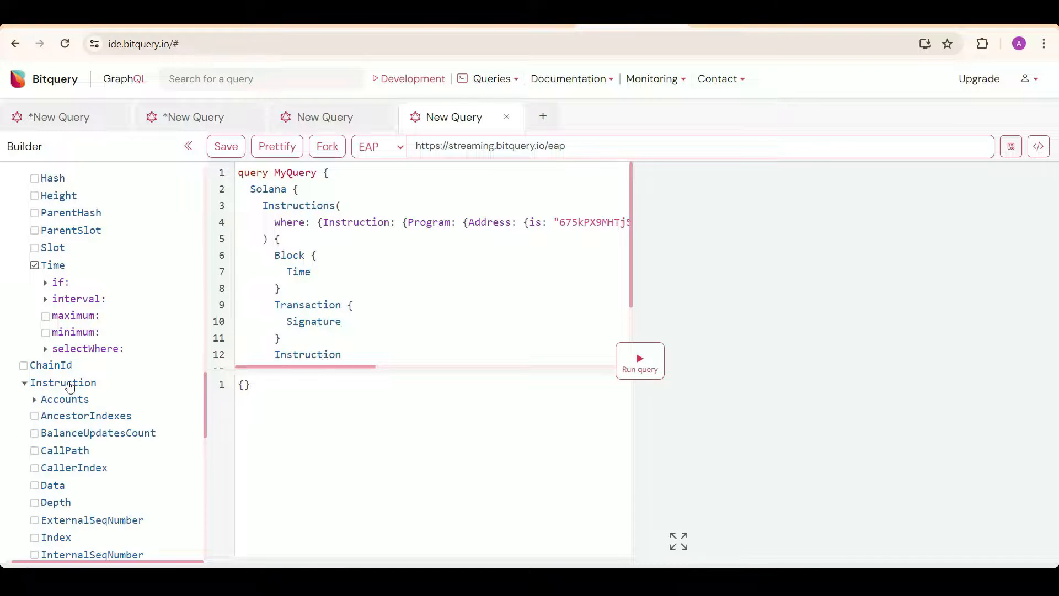
left_click(65, 399)
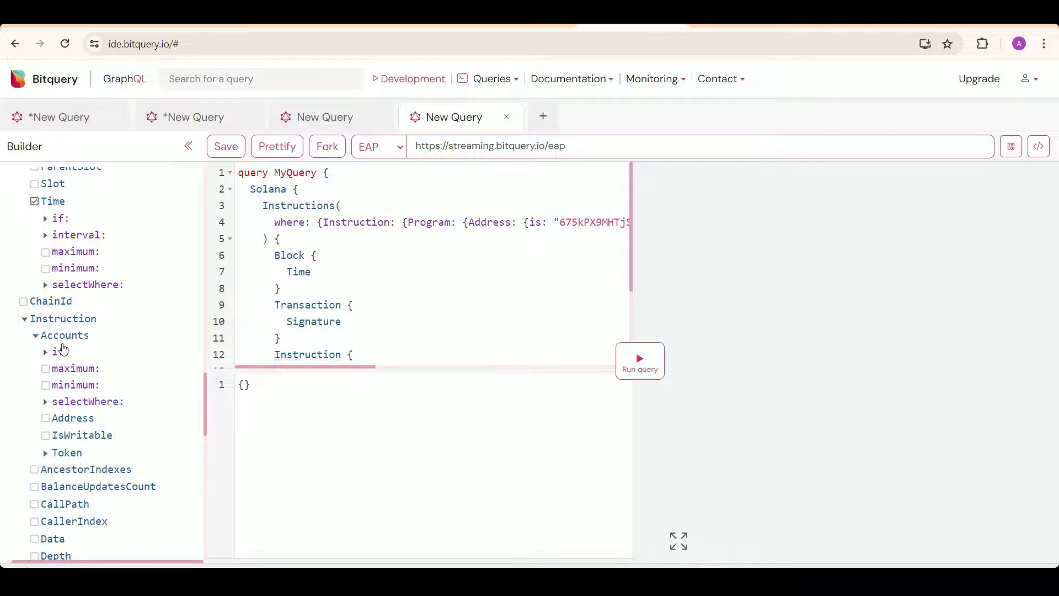
left_click(46, 418)
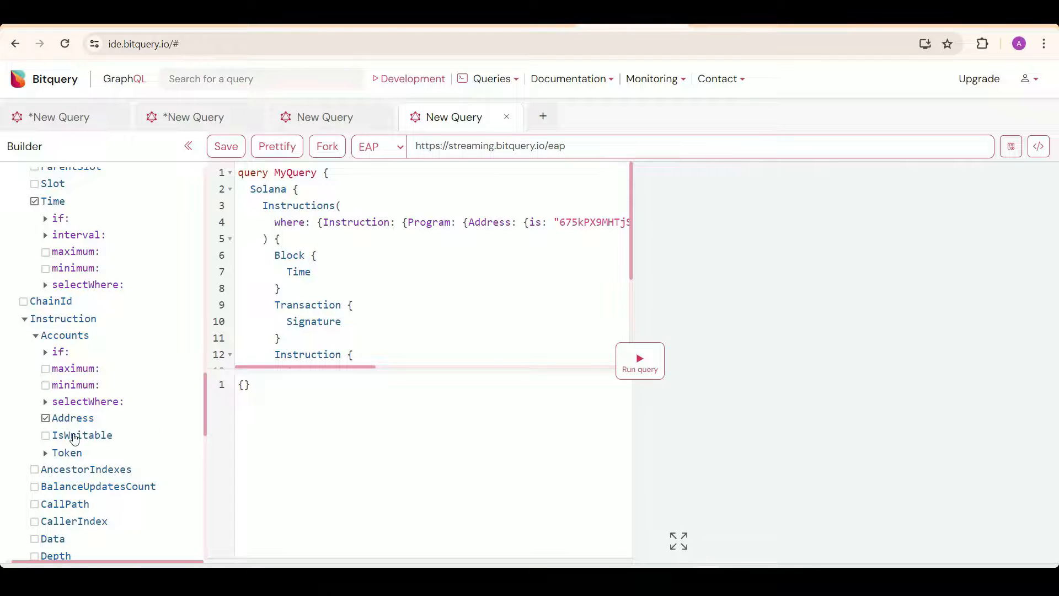
left_click(45, 434)
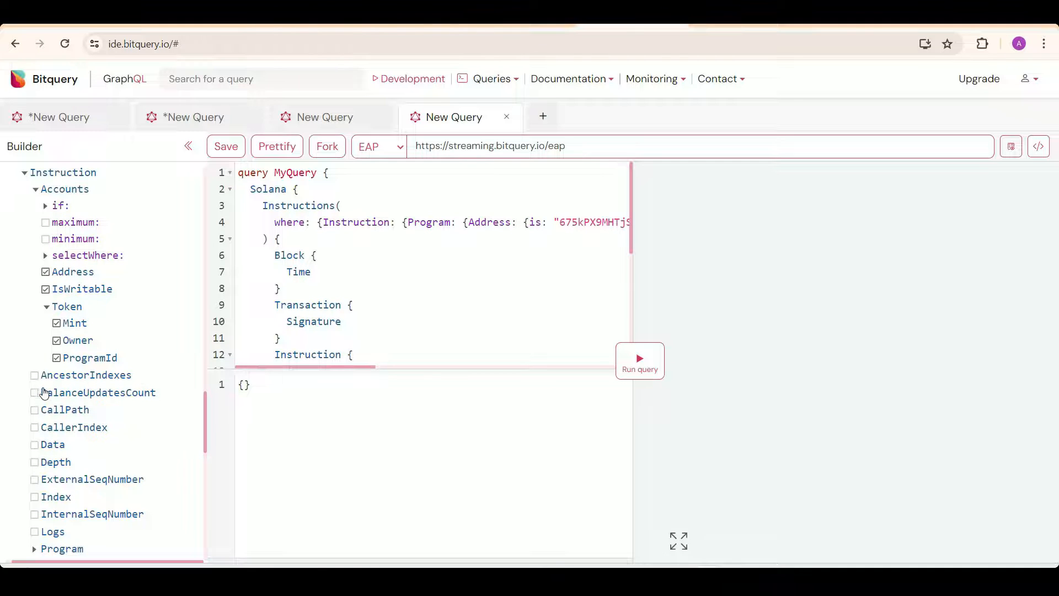
left_click(34, 375)
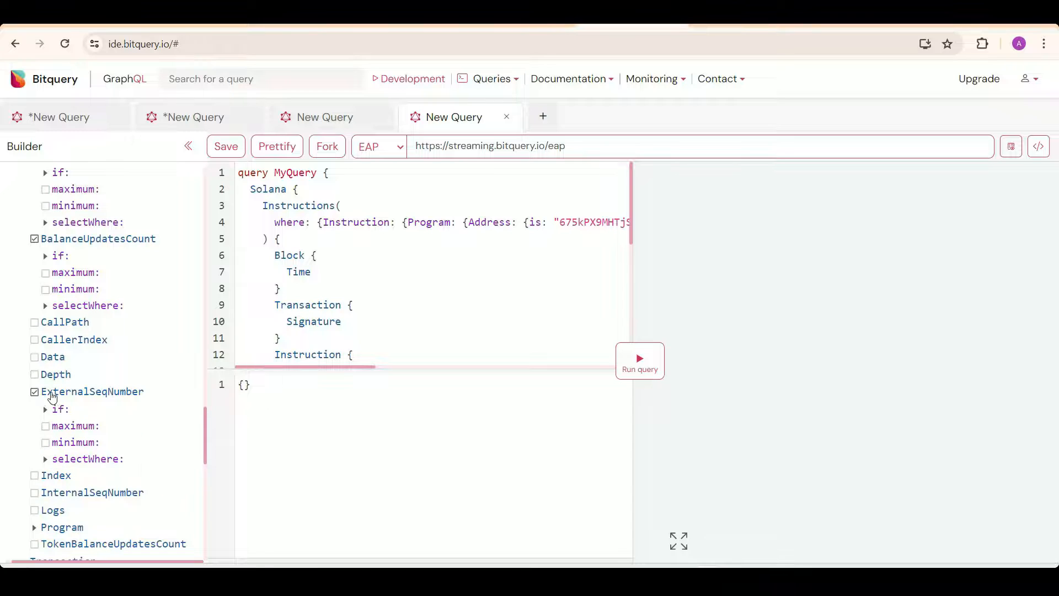
left_click(34, 357)
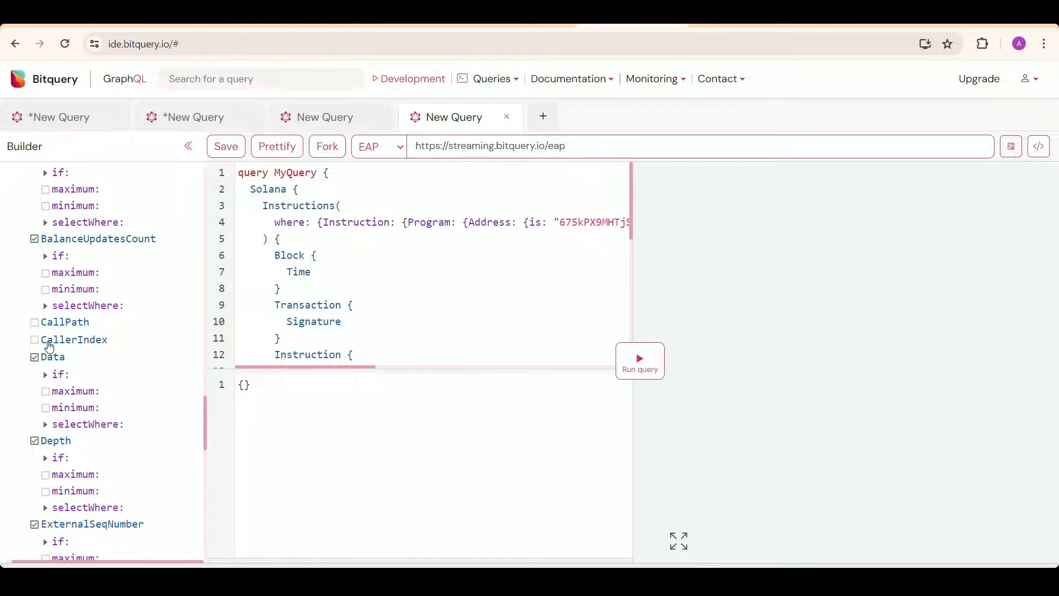
scroll("down", 3)
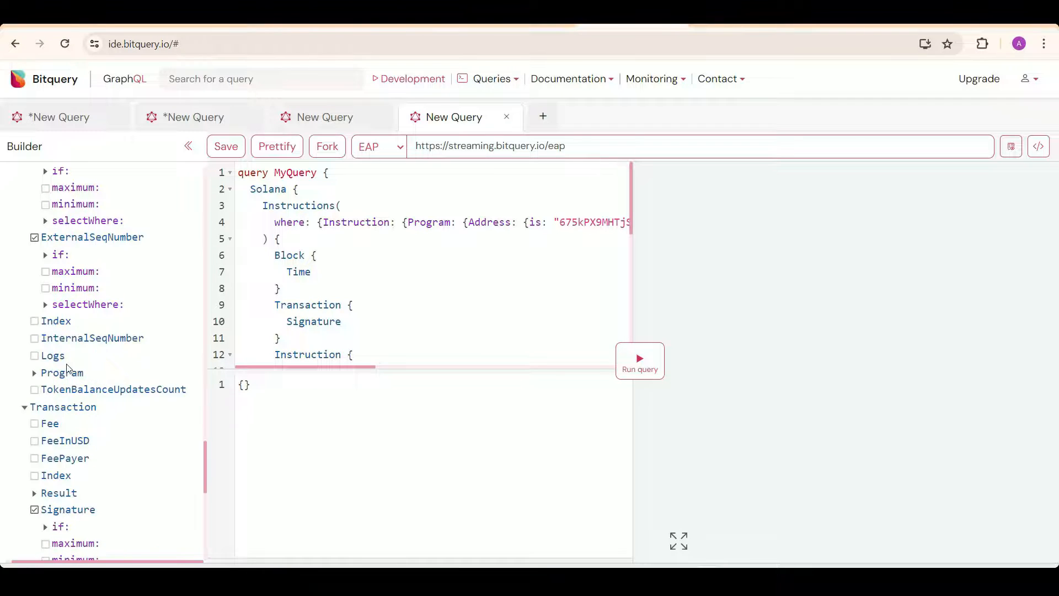
Add InternalSeqNumber, program AccountNames and Method, plus argument Name, Type and Value
left_click(34, 337)
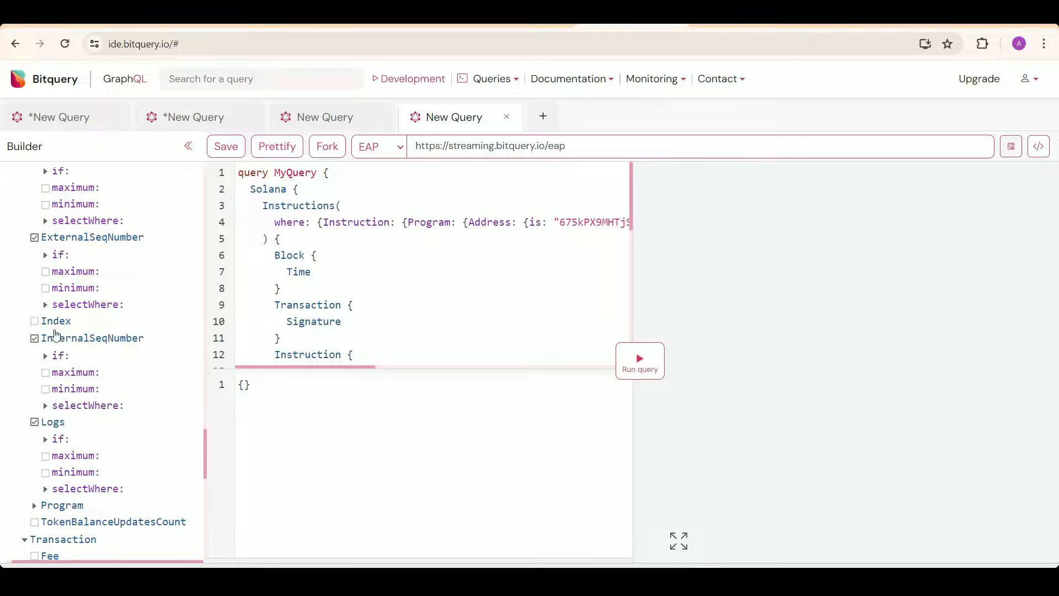
left_click(33, 505)
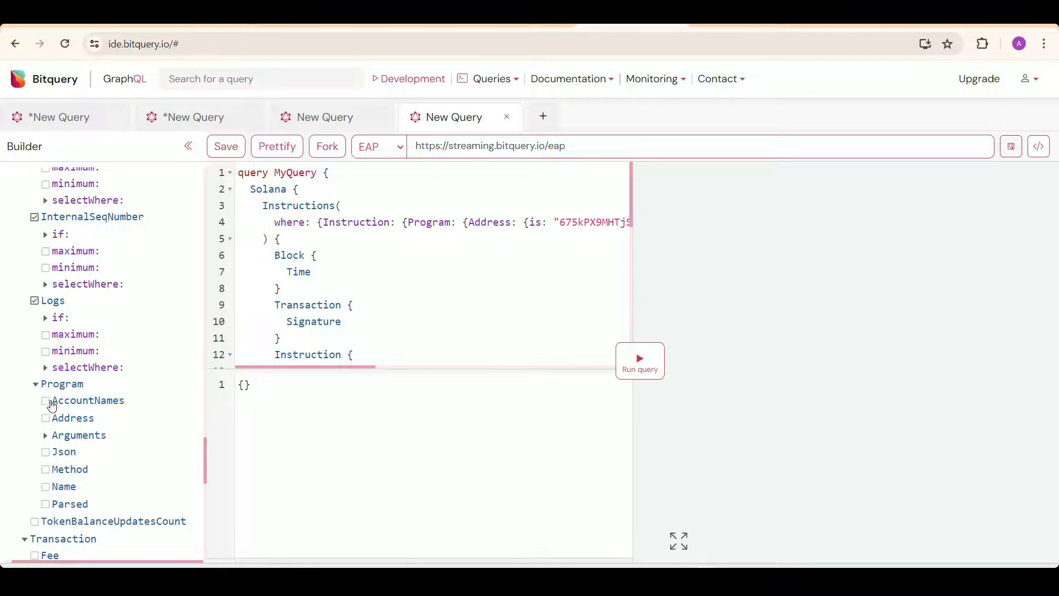
left_click(45, 400)
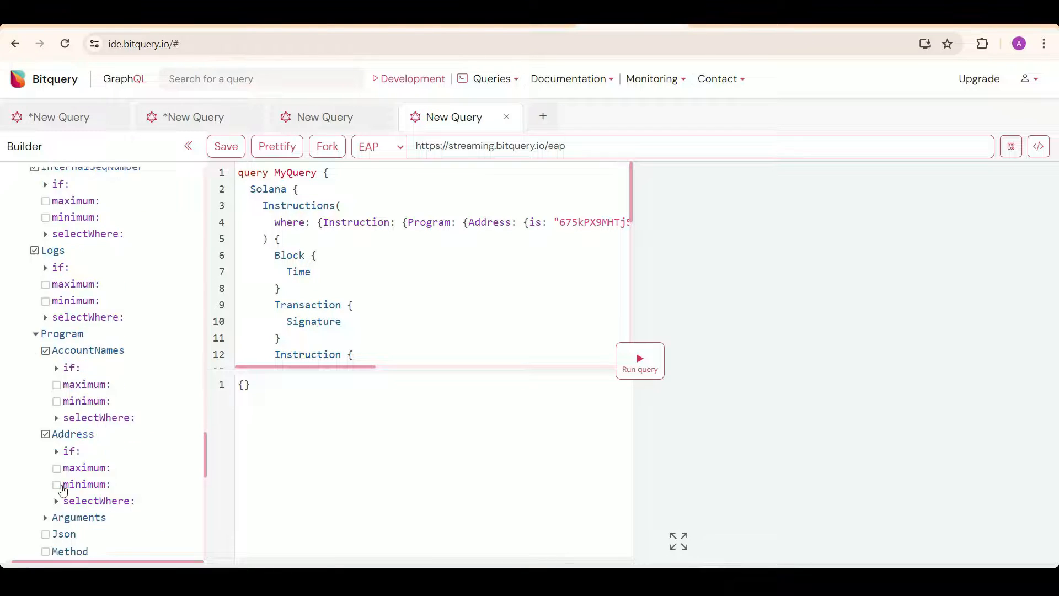
left_click(45, 442)
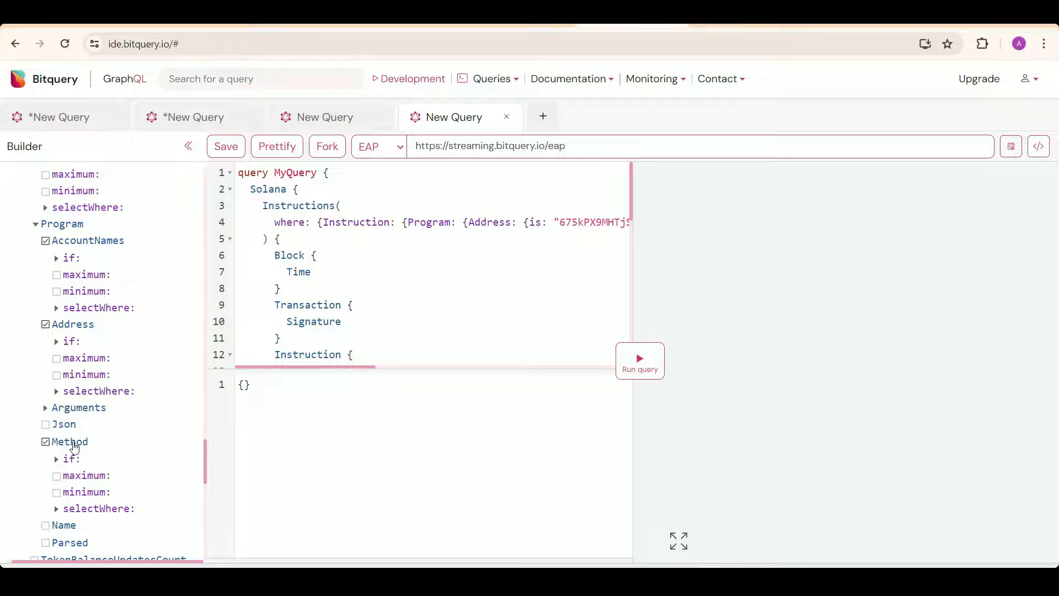
left_click(79, 407)
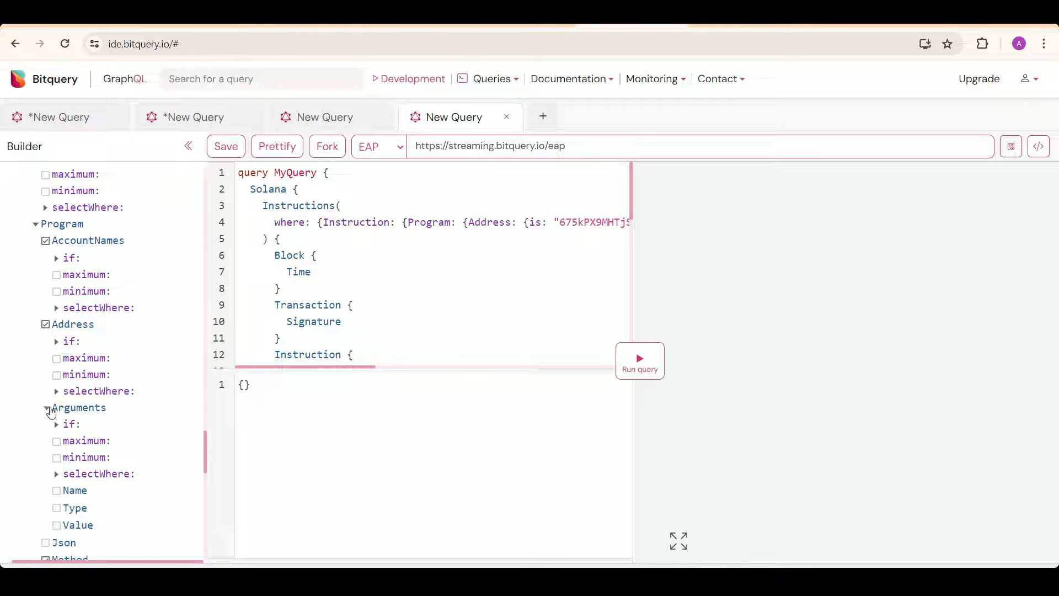
left_click(57, 490)
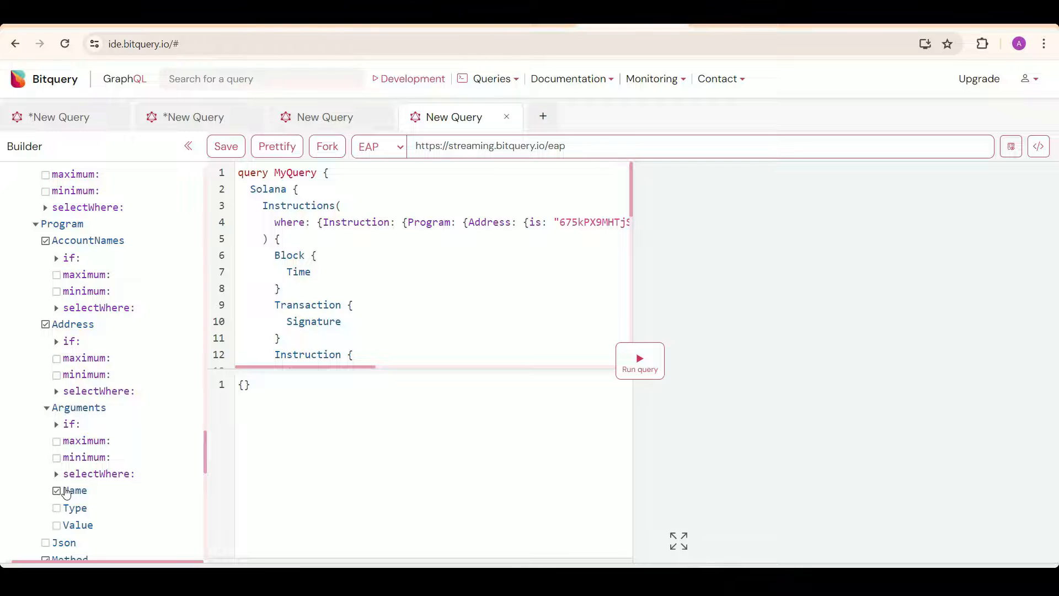
left_click(57, 507)
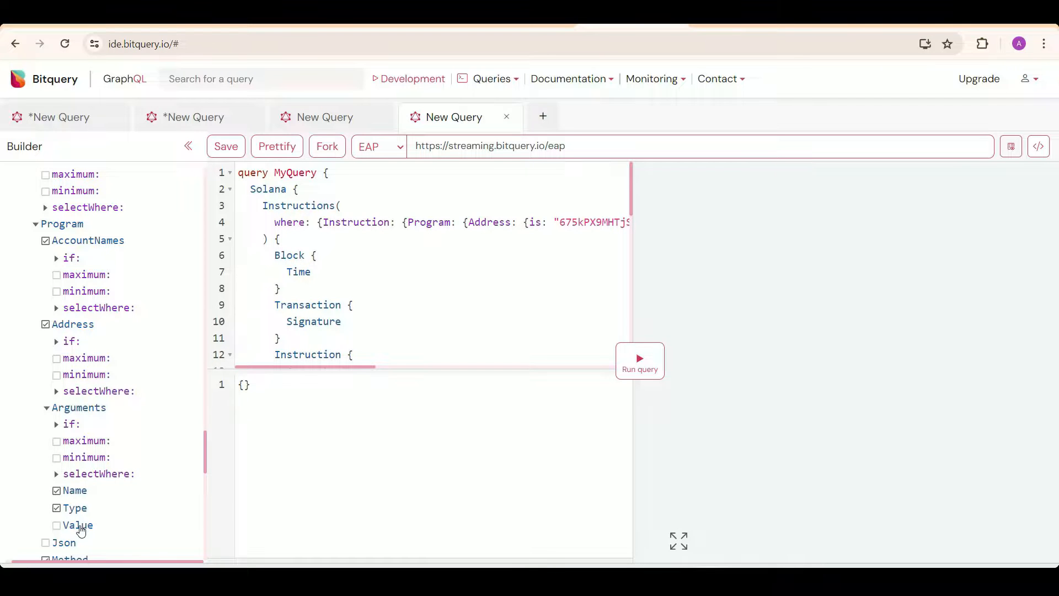
left_click(57, 525)
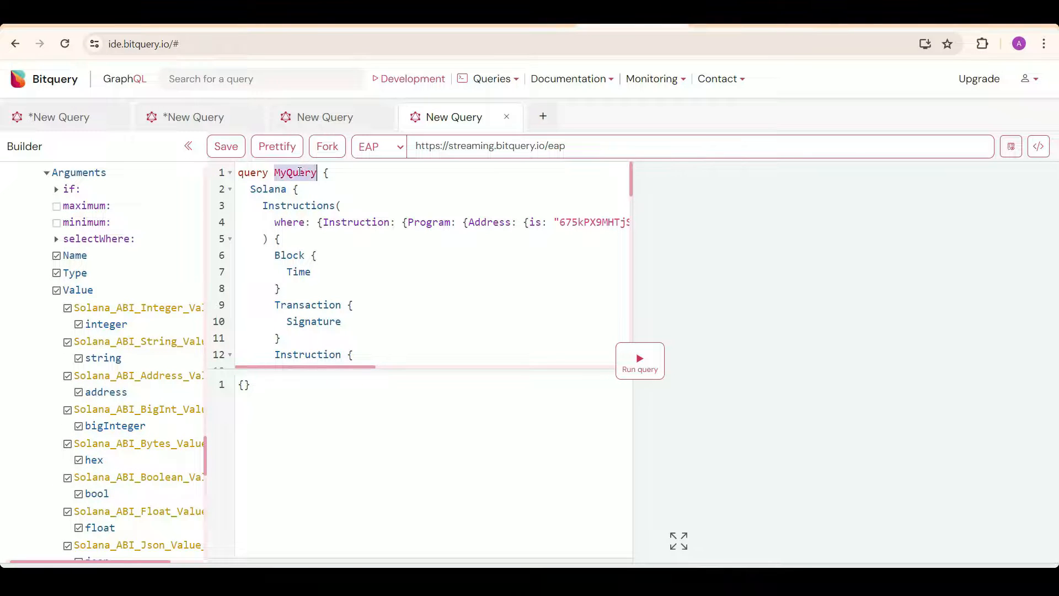
Change 'query MyQuery' to a subscription and start streaming it
type("subscription {")
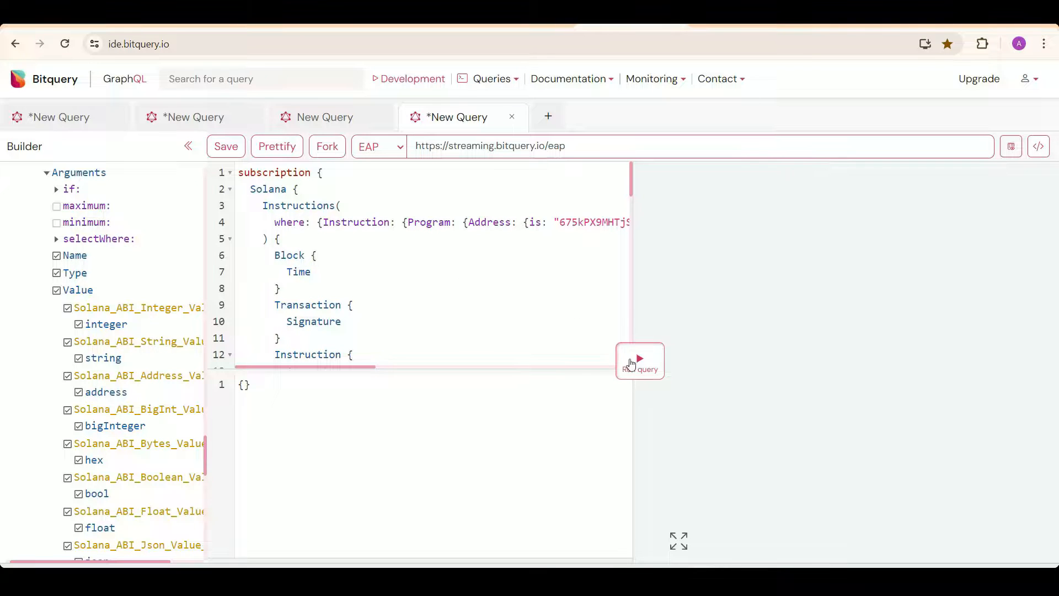
left_click(638, 360)
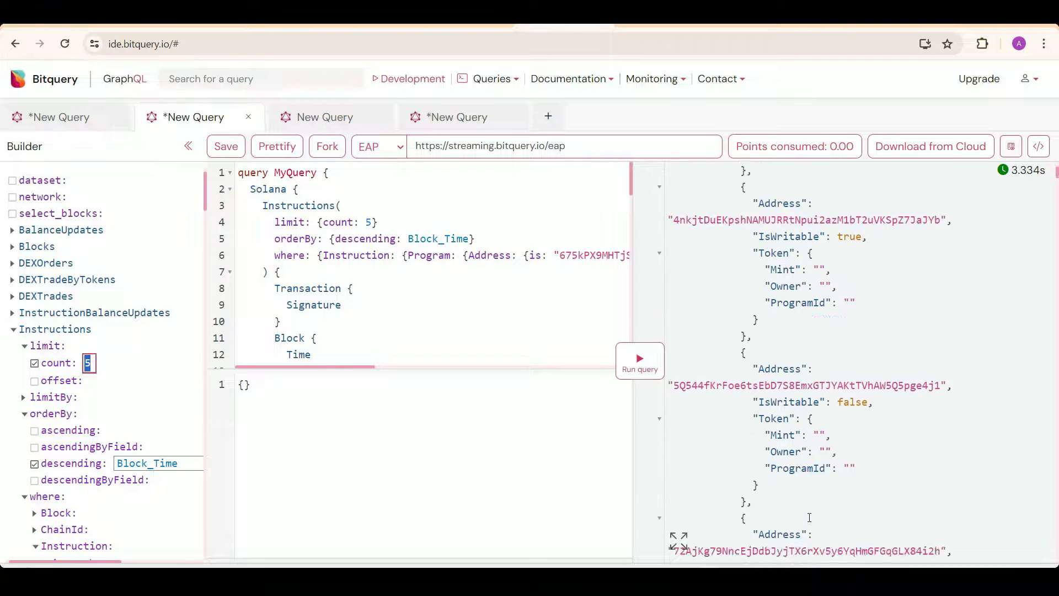
Browse setPositionStopLoss results for logs, account names and stopLossType 128, verifying on Solscan
scroll("down", 3)
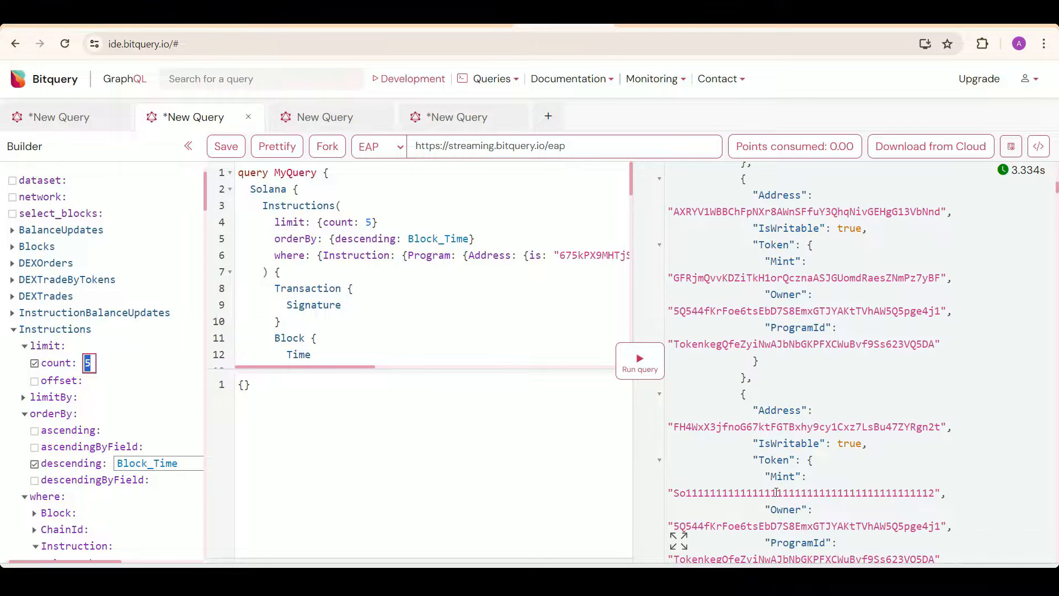
scroll("down", 3)
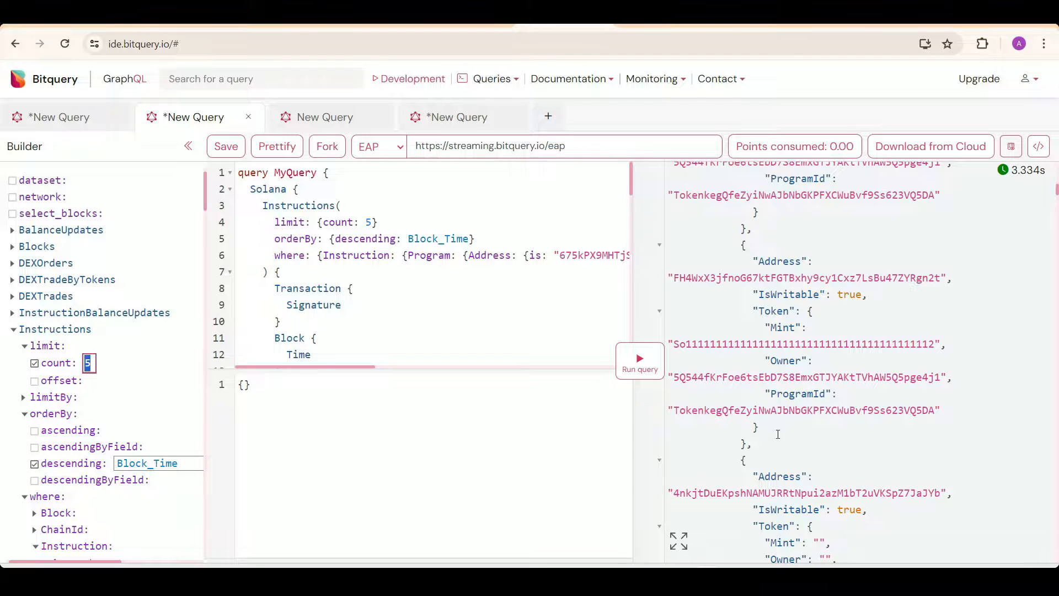
scroll("down", 3)
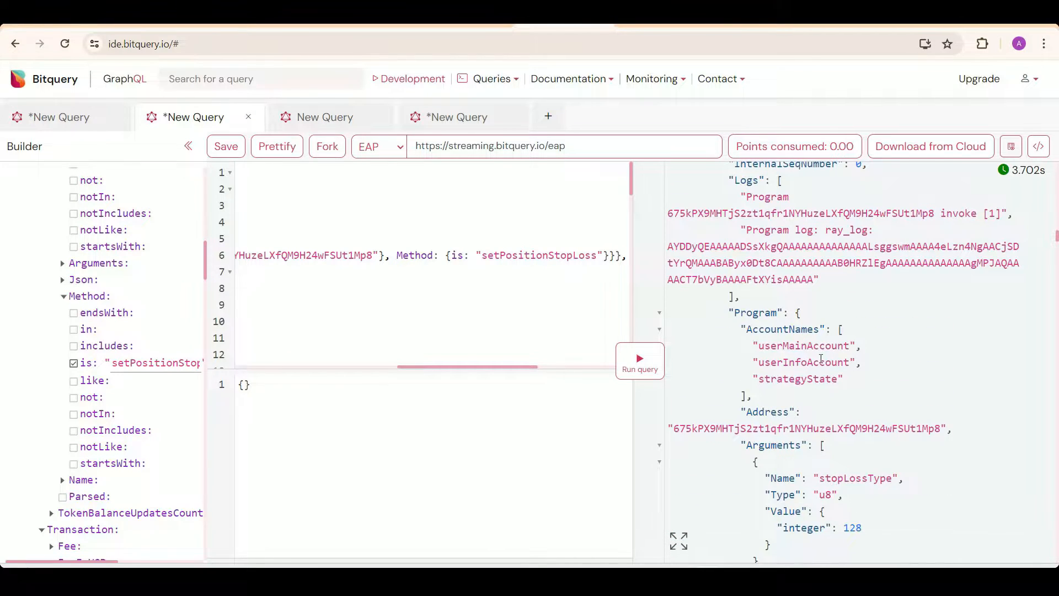
scroll("down", 3)
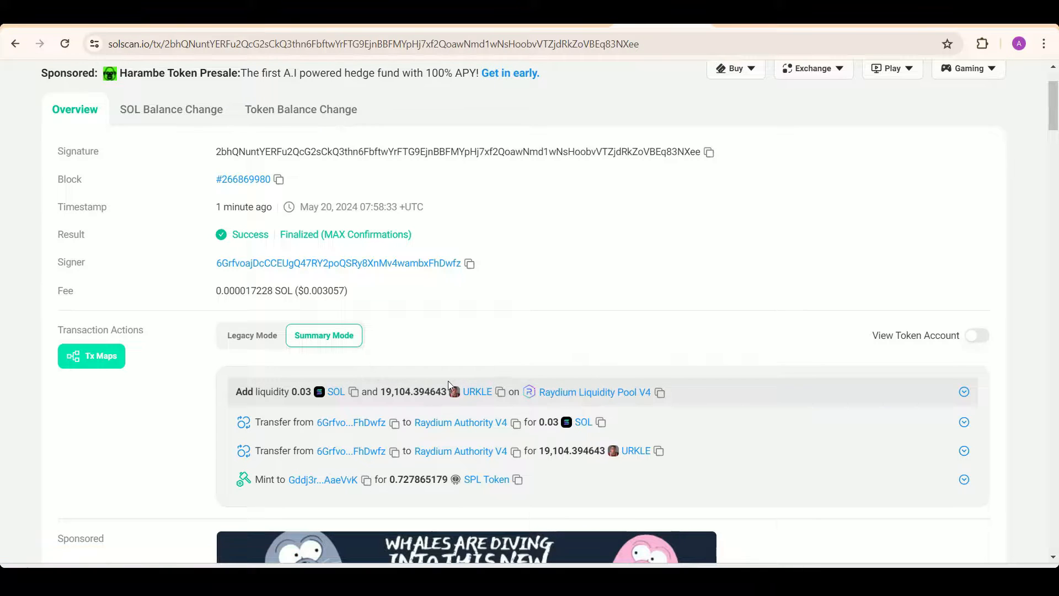
left_click(964, 392)
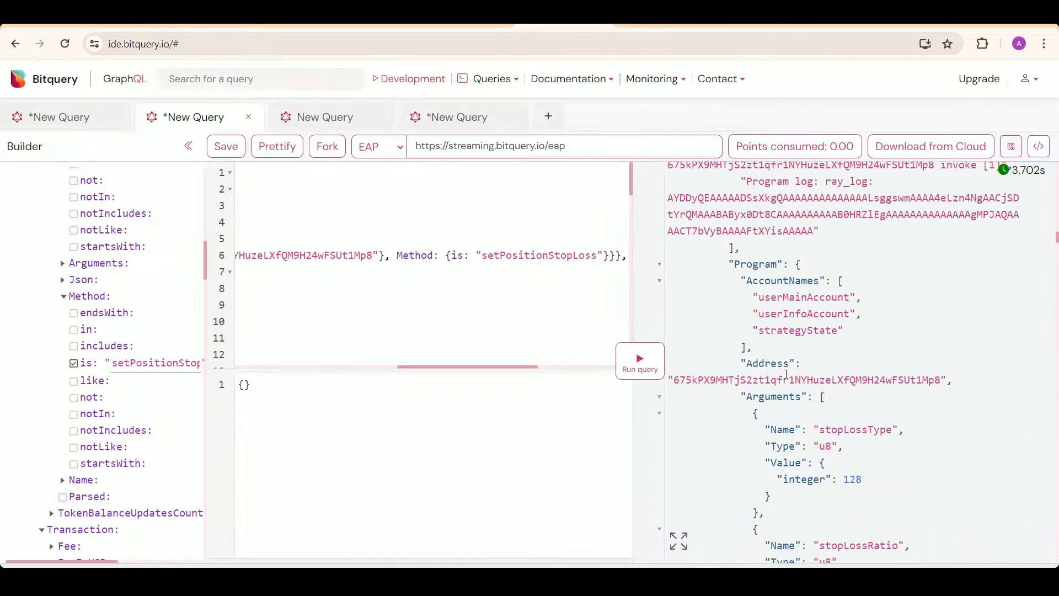
scroll("down", 3)
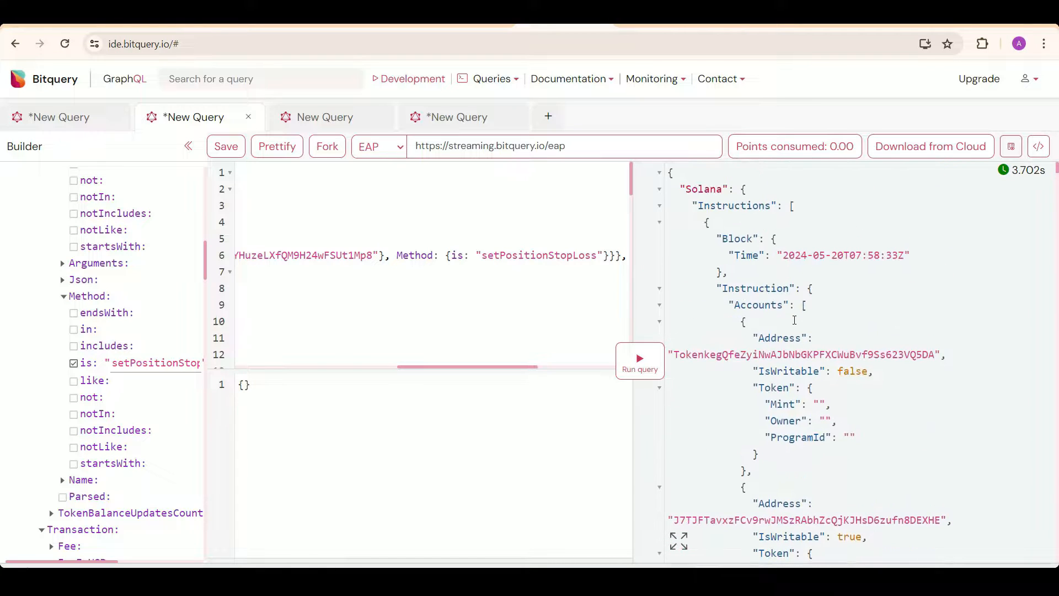
scroll("down", 3)
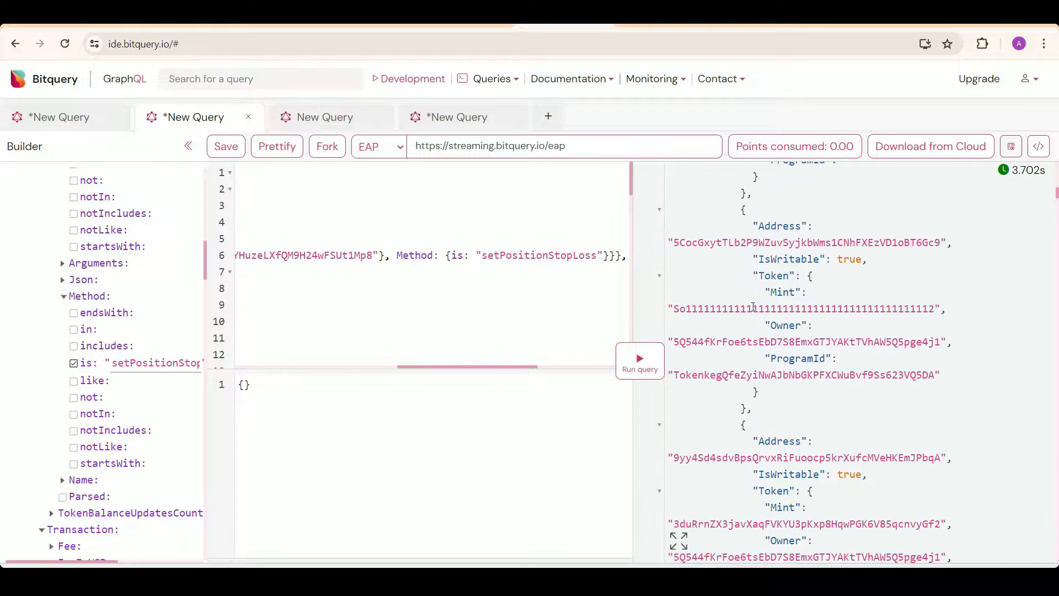
scroll("down", 3)
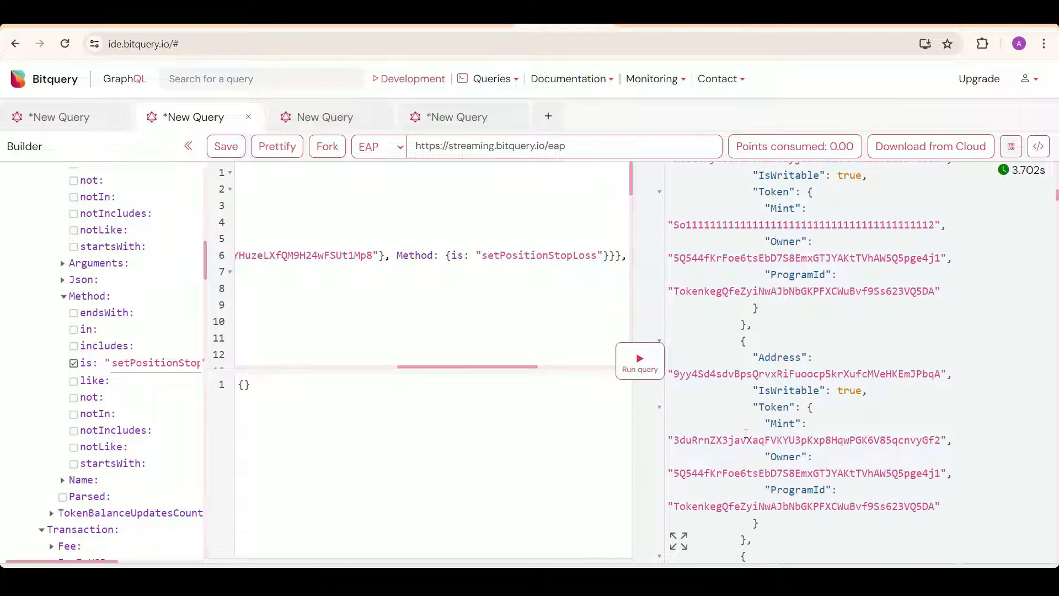